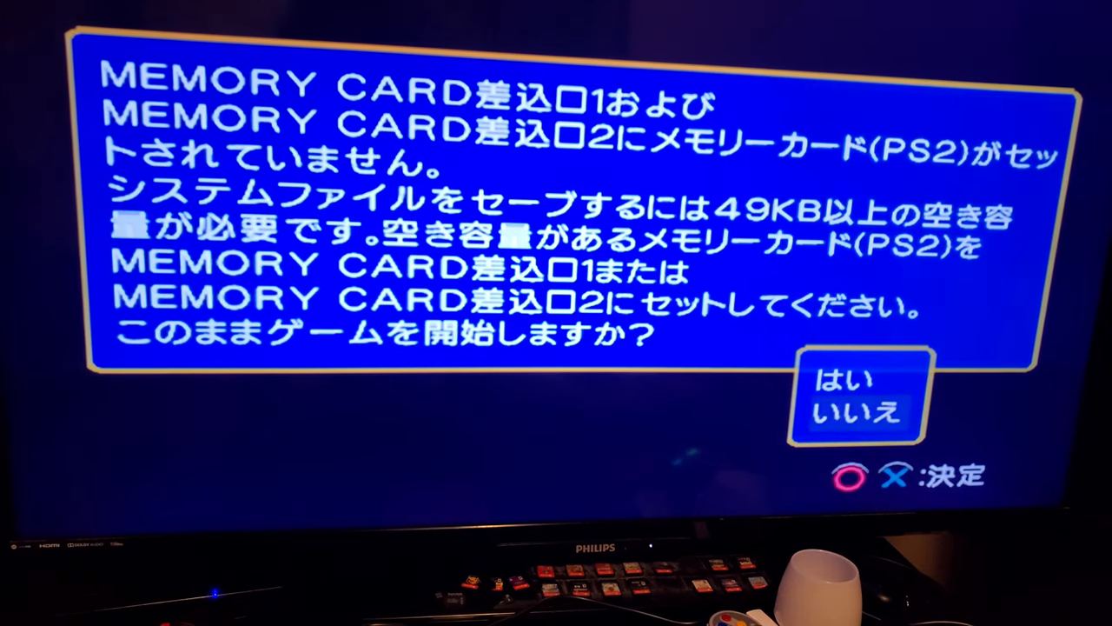
key("Down")
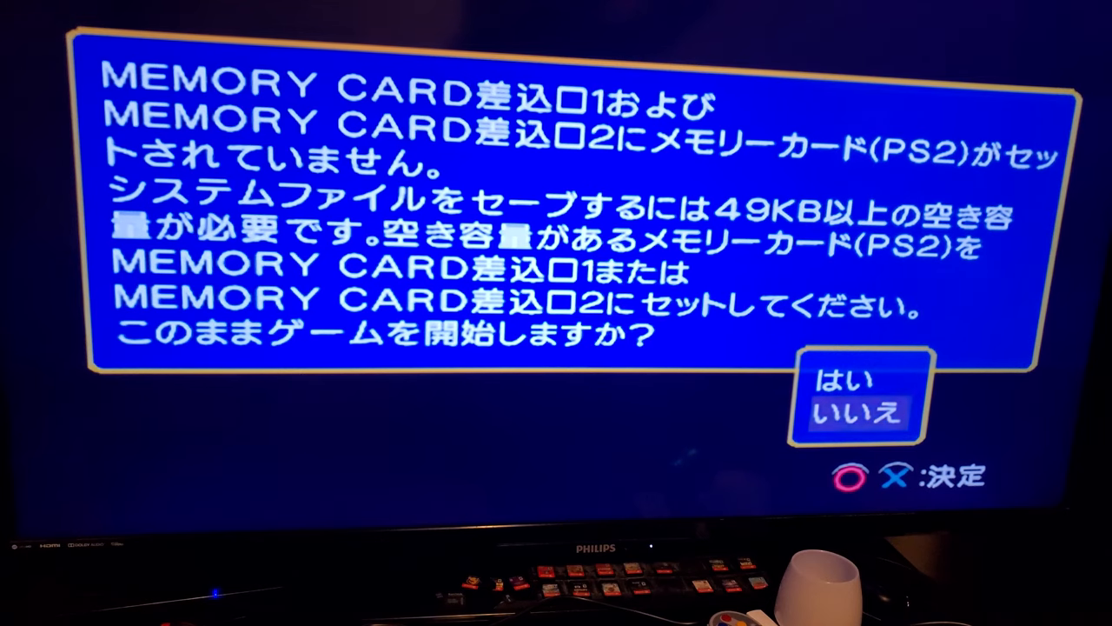